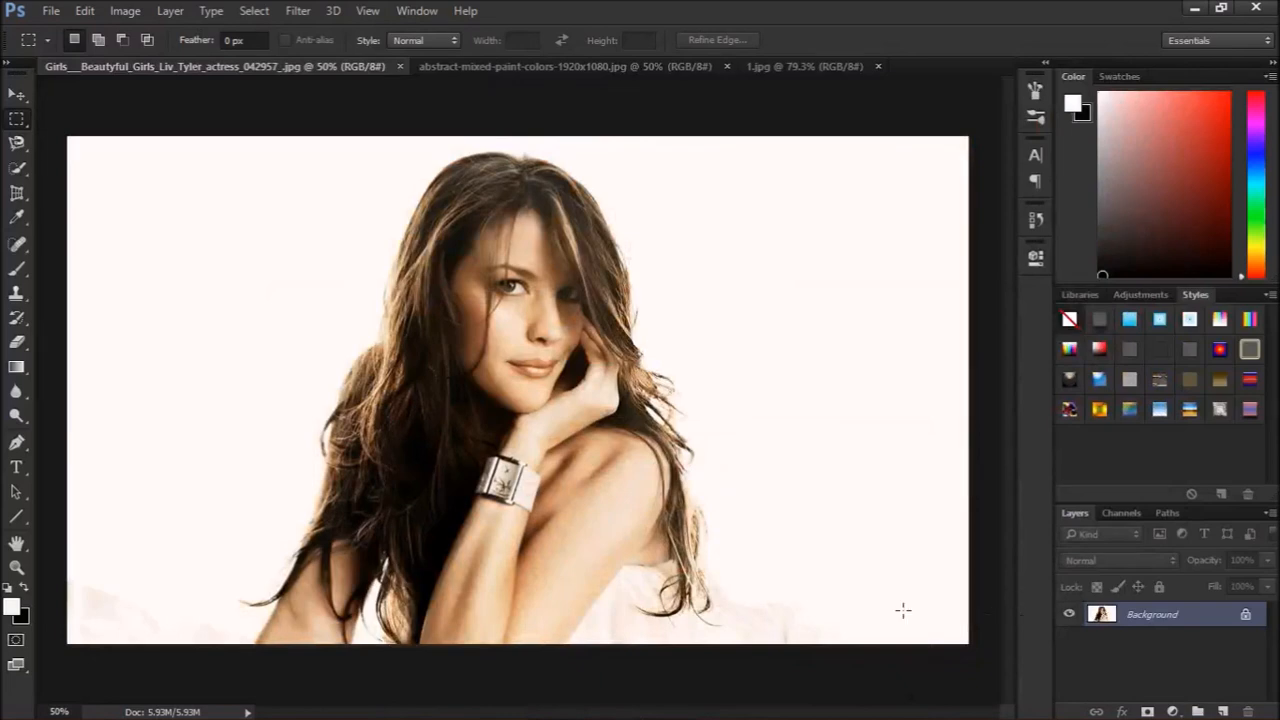
- Preview and close the finished example 1.jpg, glance at the splatter image, then return to the portrait
{"action": "left_click", "coordinate": [805, 66]}
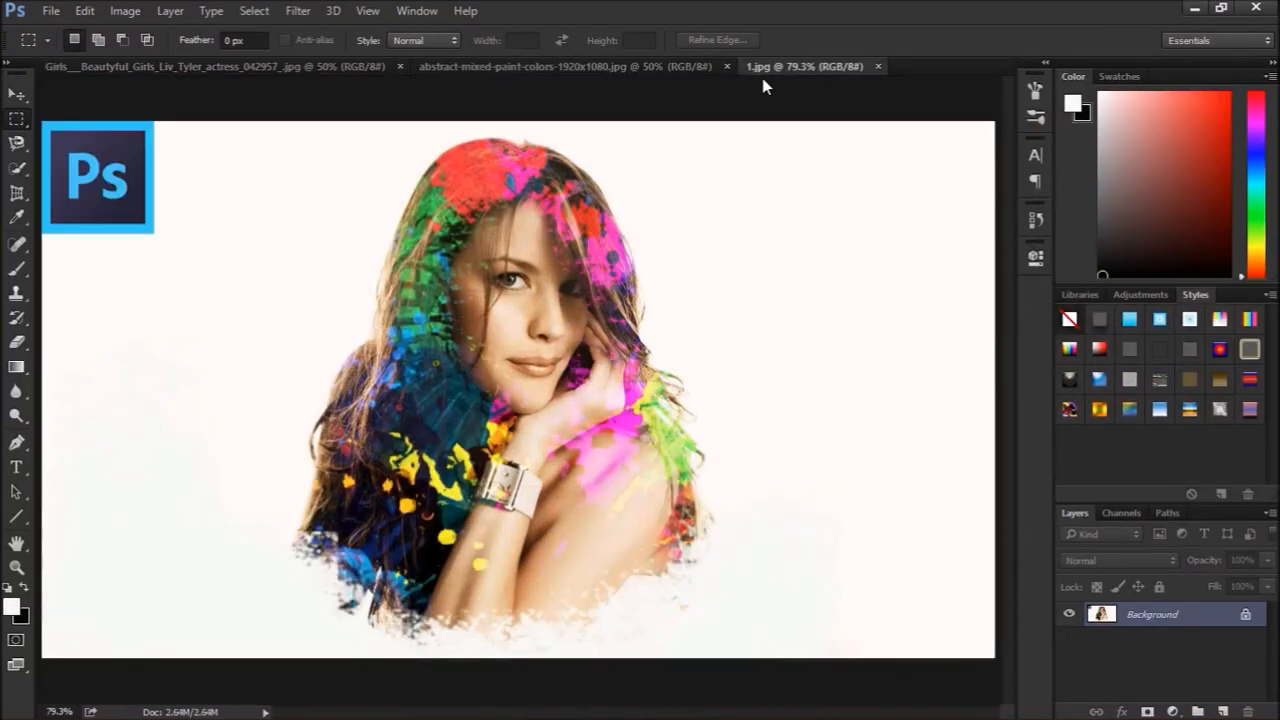
{"action": "mouse_move", "coordinate": [504, 338]}
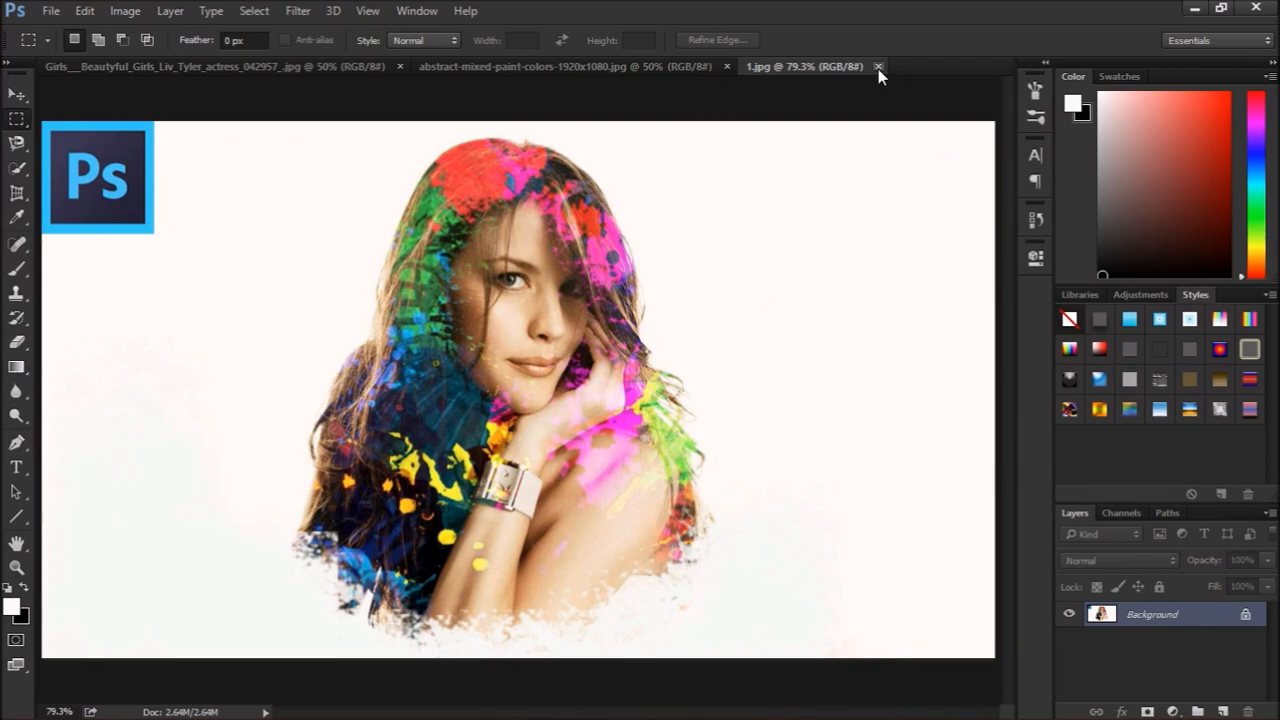
{"action": "left_click", "coordinate": [878, 66]}
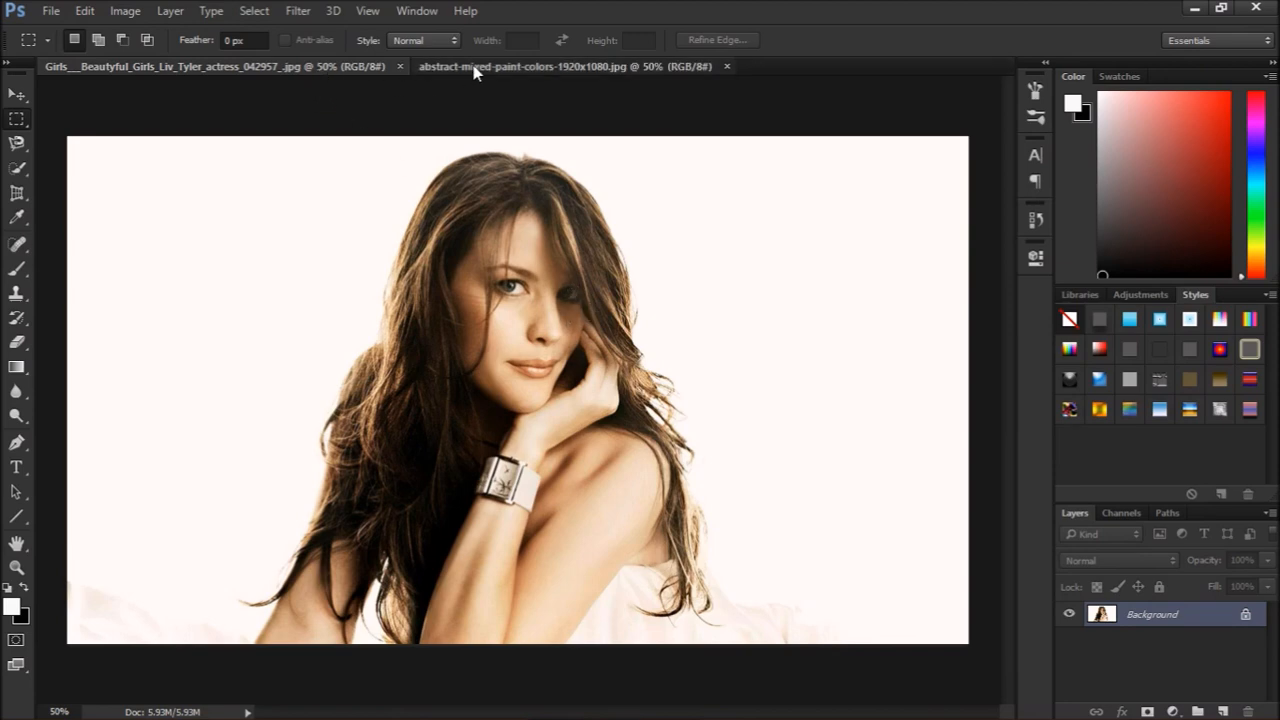
{"action": "left_click", "coordinate": [565, 66]}
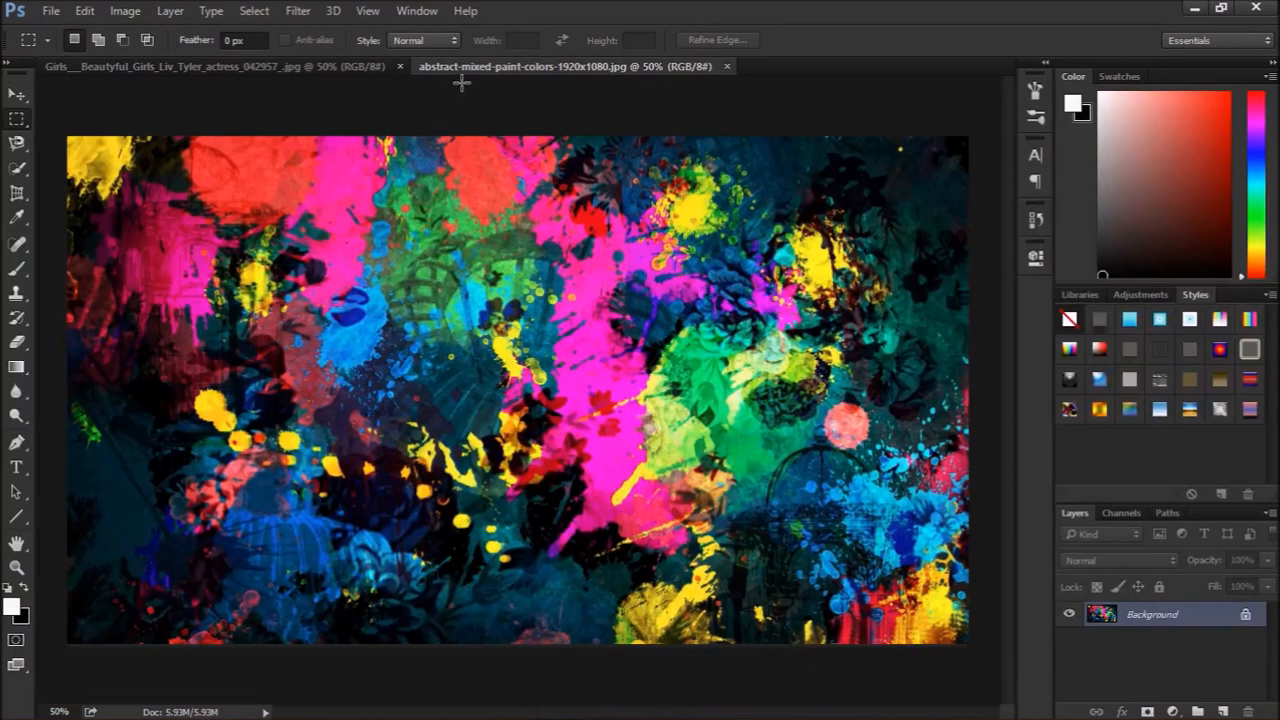
{"action": "left_click", "coordinate": [215, 66]}
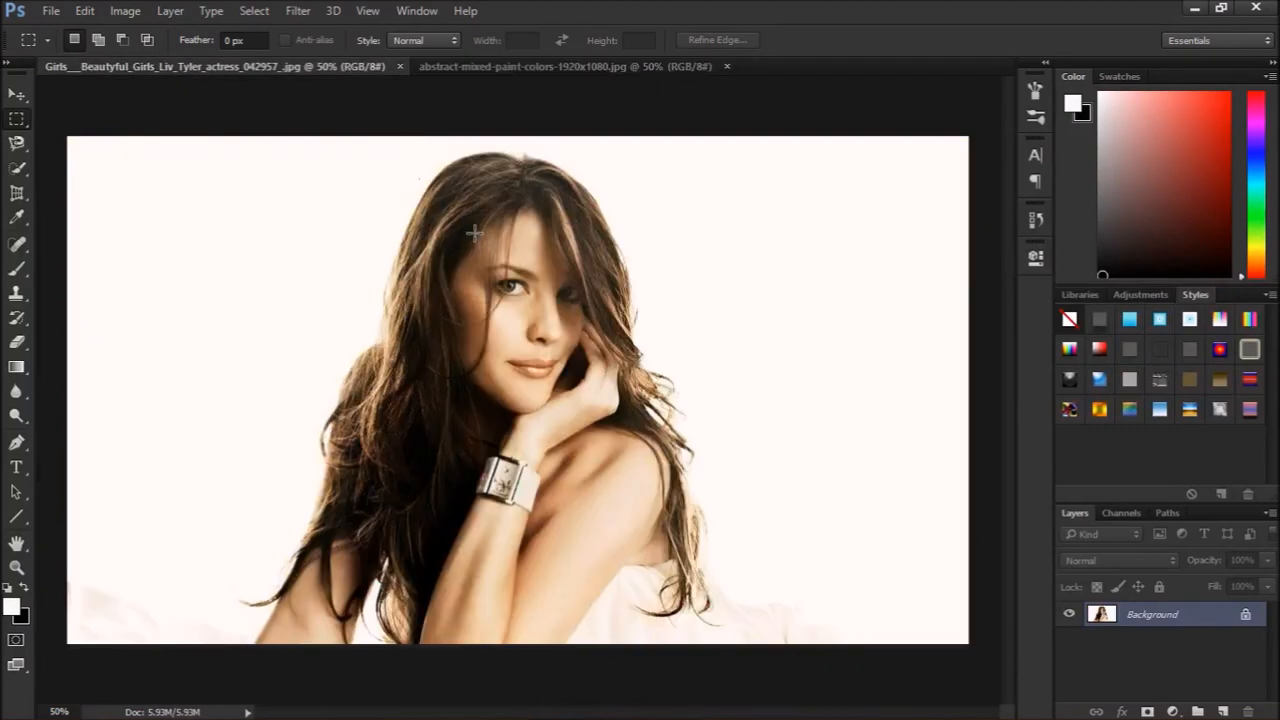
{"action": "mouse_move", "coordinate": [562, 352]}
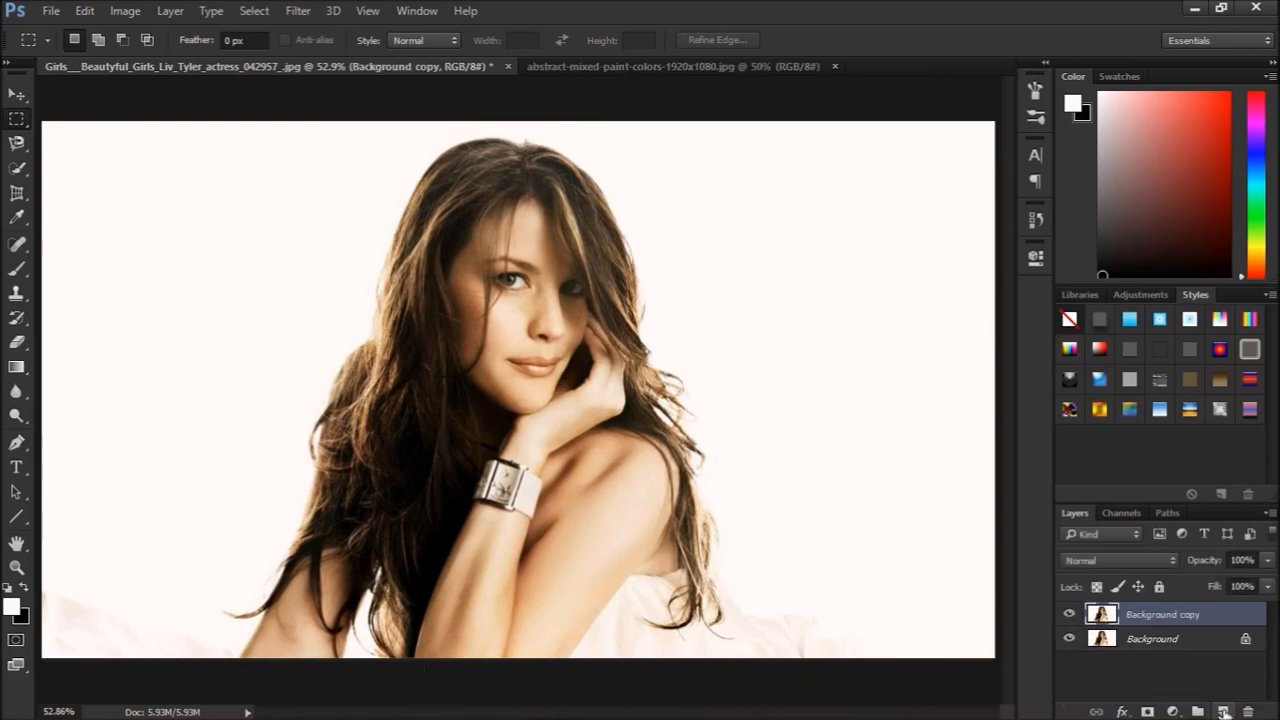
- Create a Background copy layer above the portrait's original background
{"action": "left_click", "coordinate": [1162, 614]}
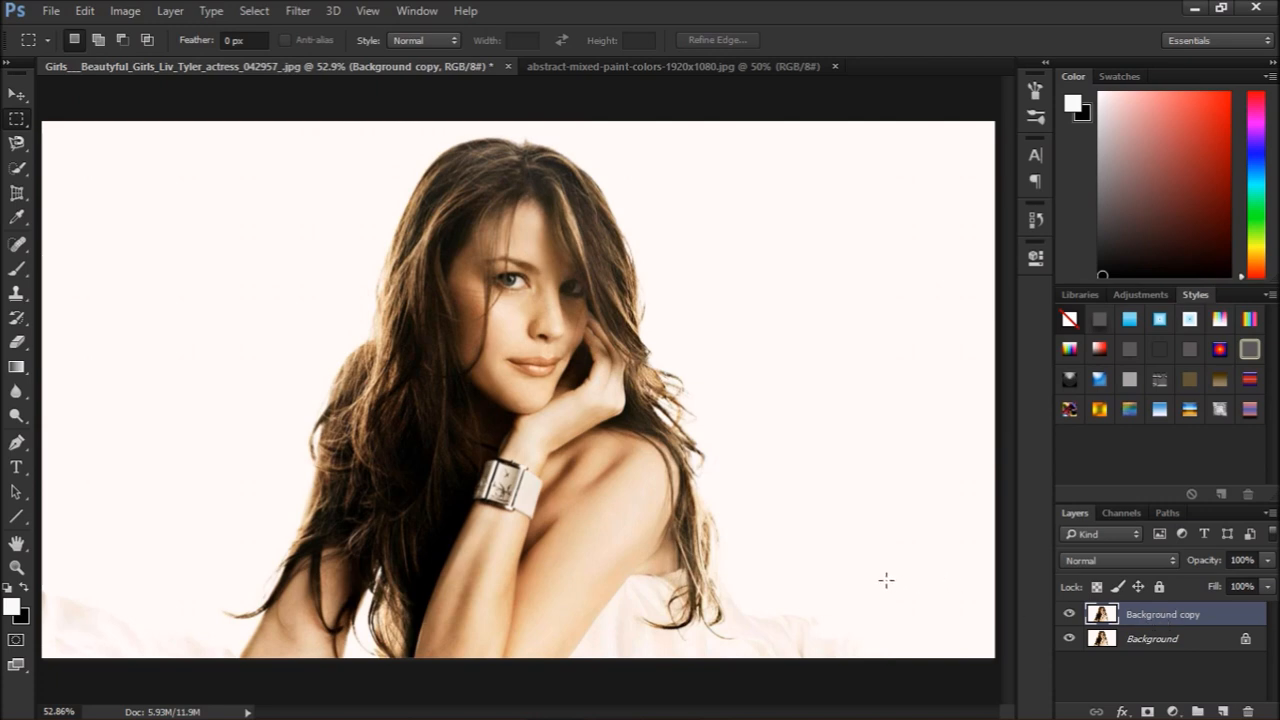
{"action": "mouse_move", "coordinate": [360, 588]}
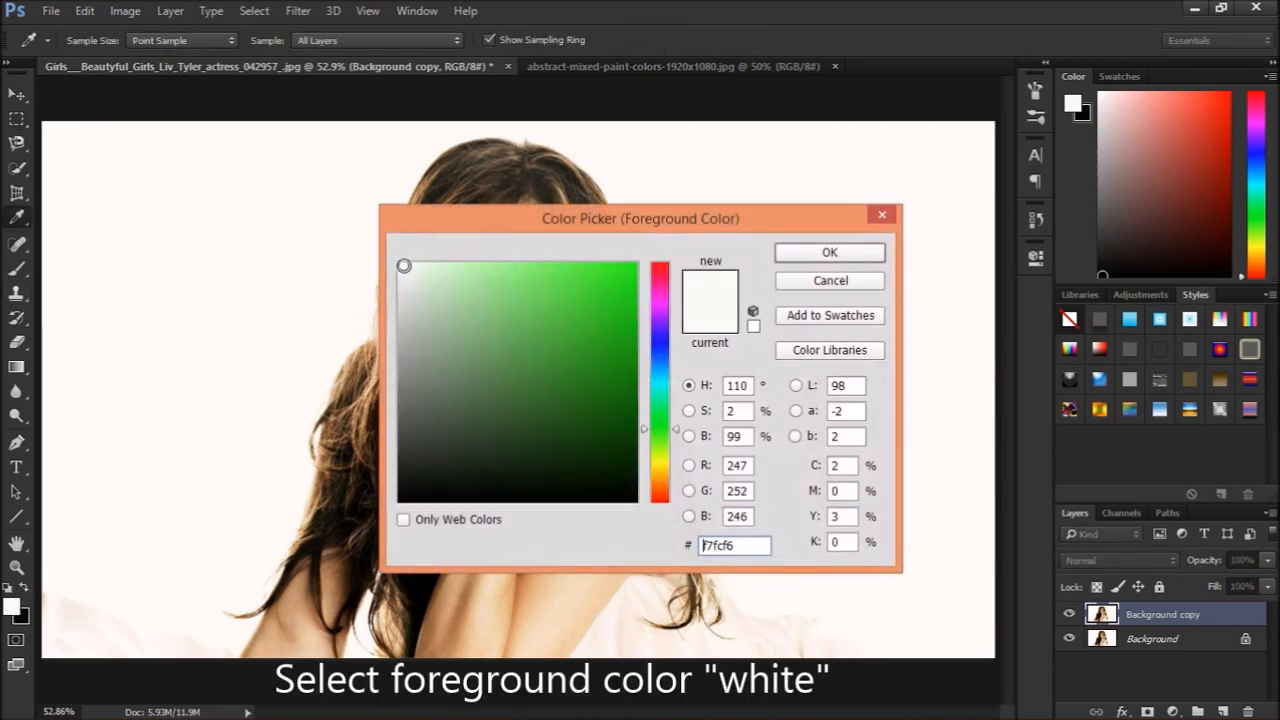
- Brush white over the portrait's lower edges with a rough textured 200 px brush
{"action": "left_click", "coordinate": [829, 252]}
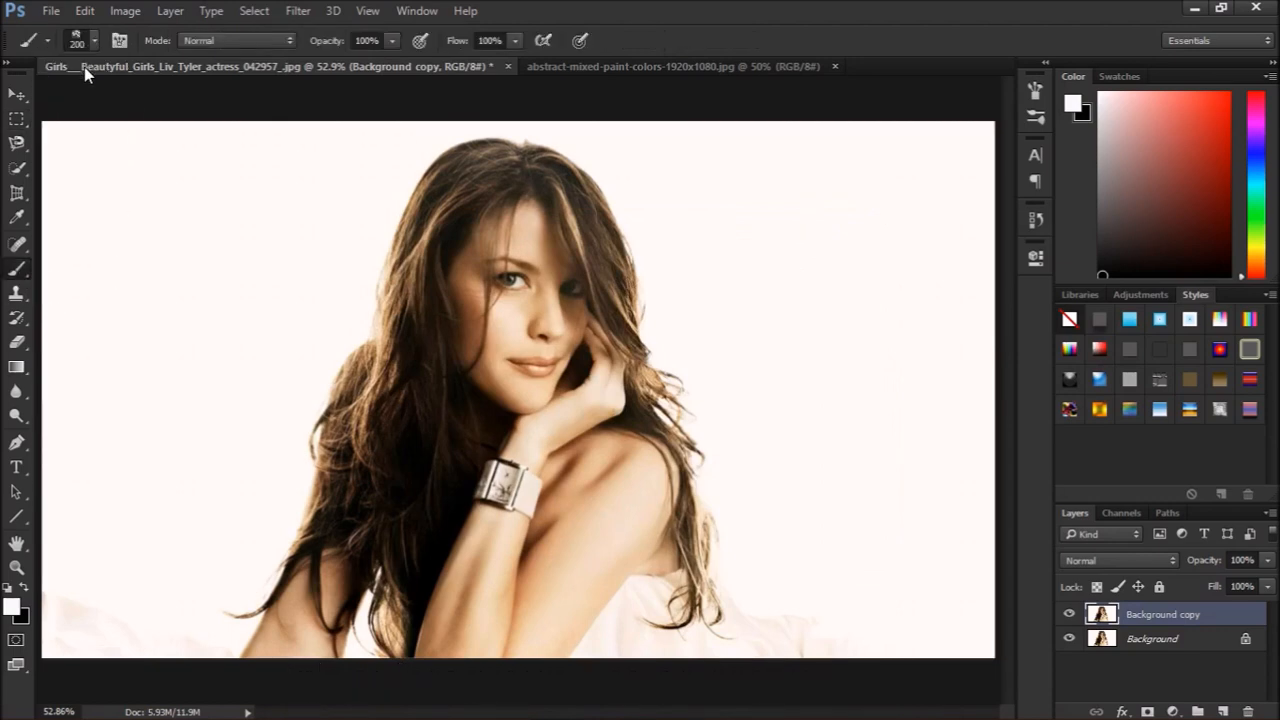
{"action": "left_click", "coordinate": [96, 40]}
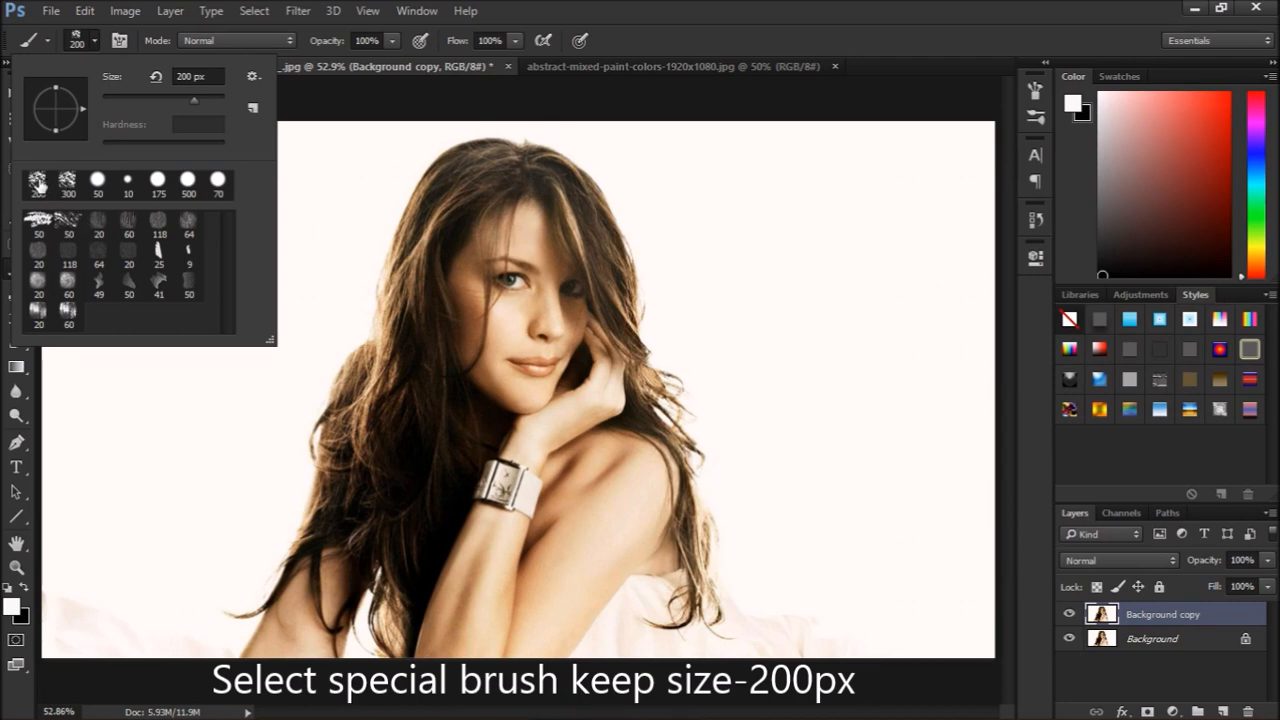
{"action": "left_click", "coordinate": [37, 180]}
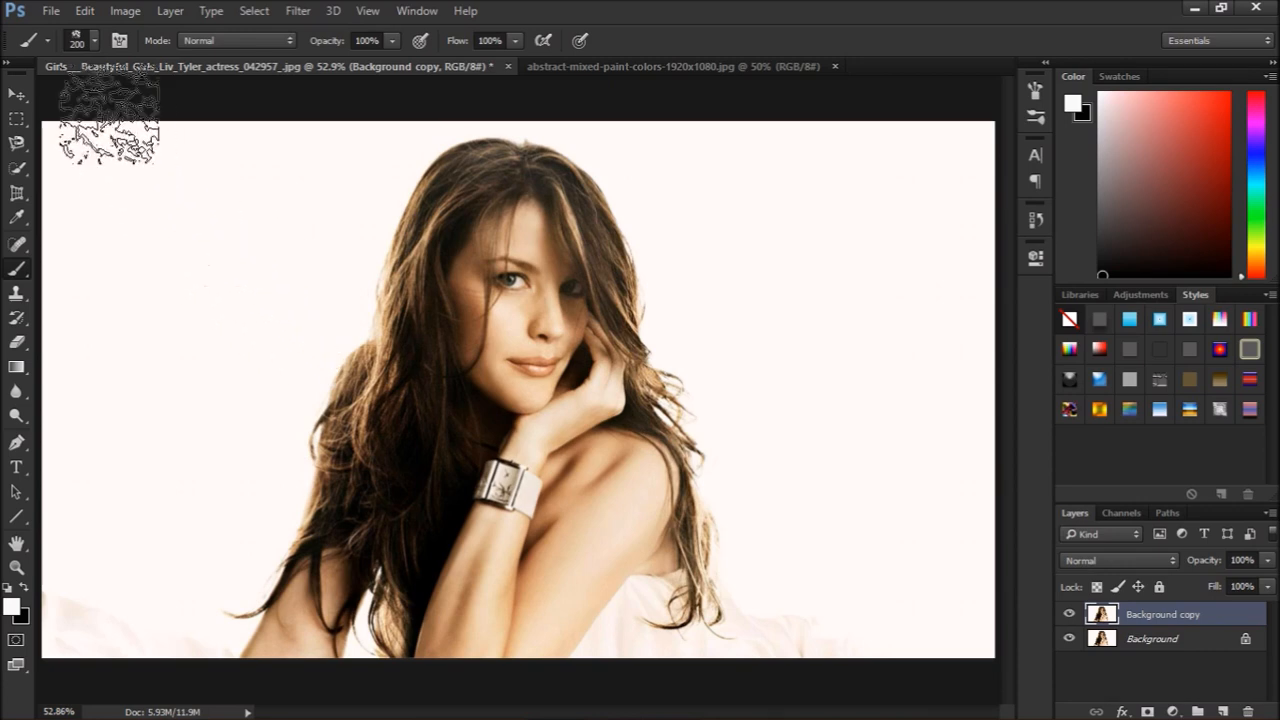
{"action": "left_click", "coordinate": [48, 40]}
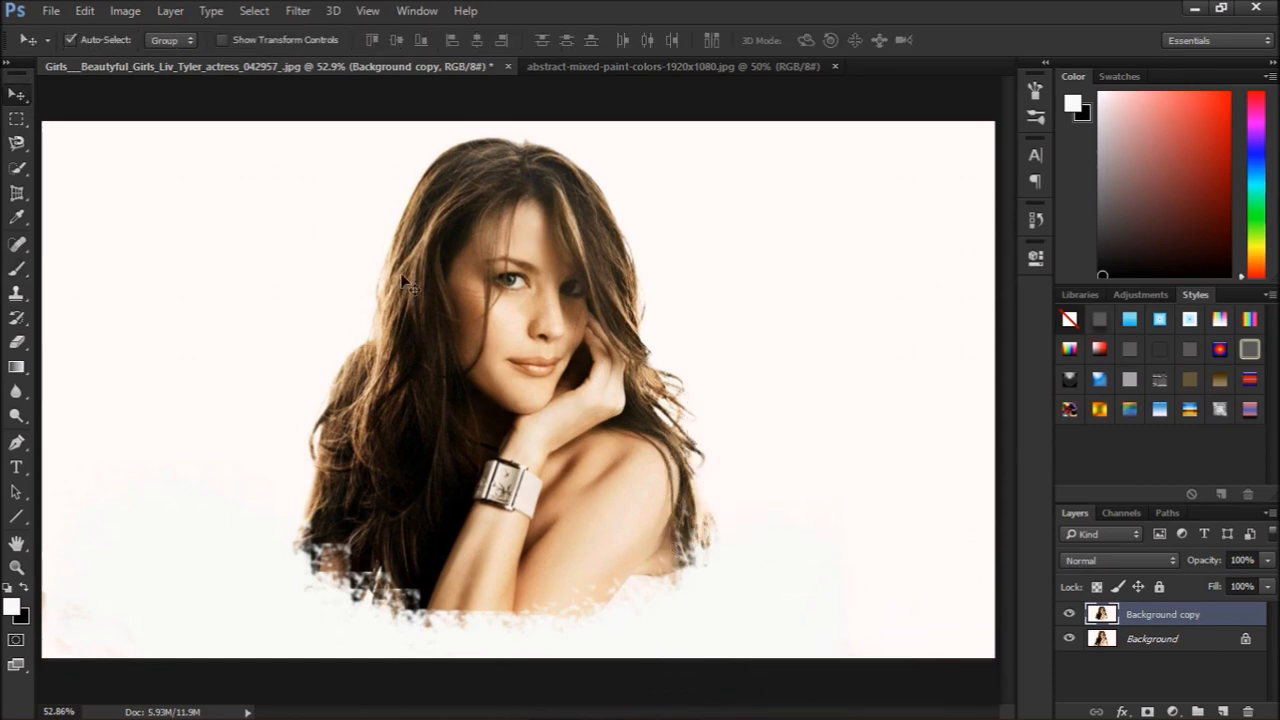
- Drag the paint splatter image into the portrait document and position it to fill the canvas
{"action": "left_click", "coordinate": [675, 66]}
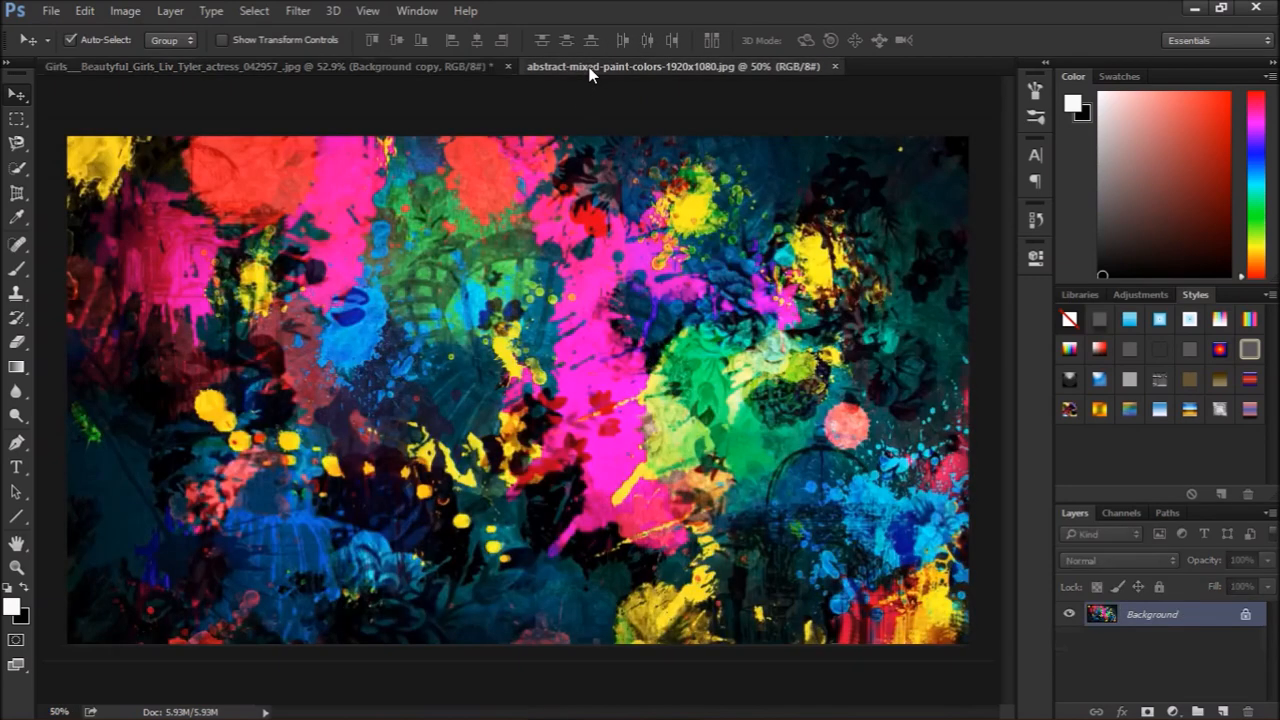
{"action": "mouse_move", "coordinate": [530, 335]}
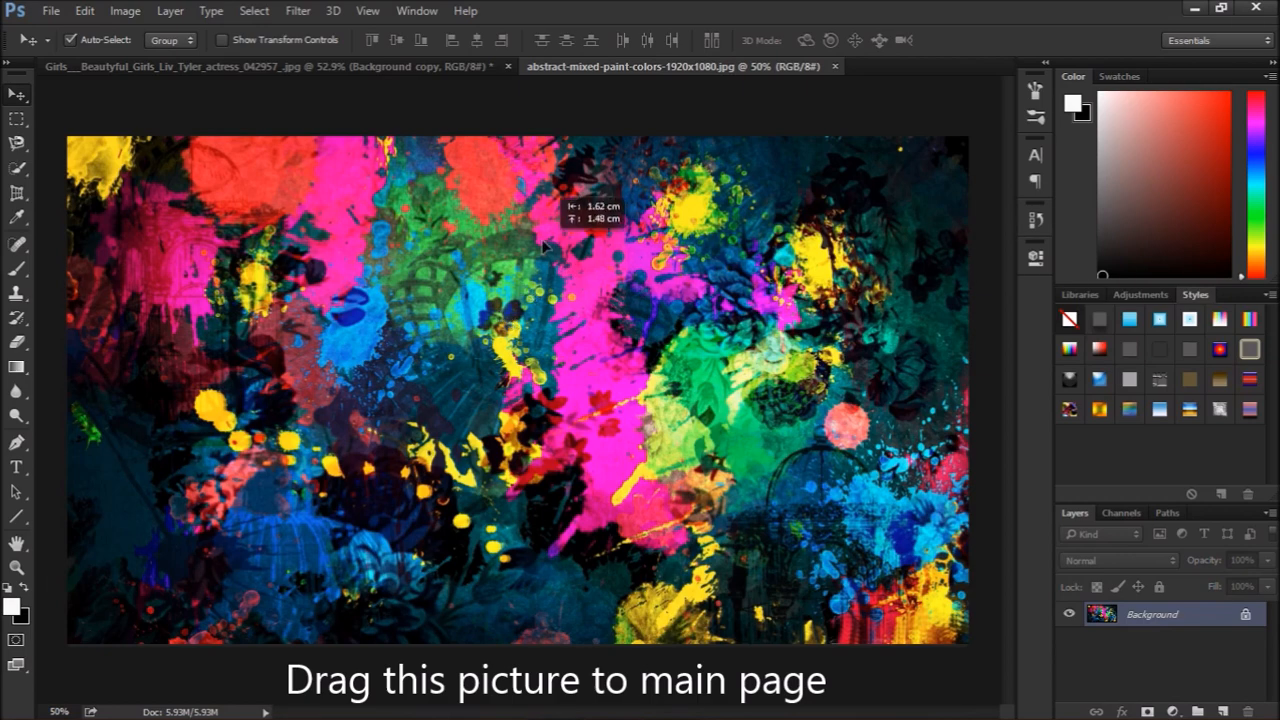
{"action": "left_click", "coordinate": [270, 66]}
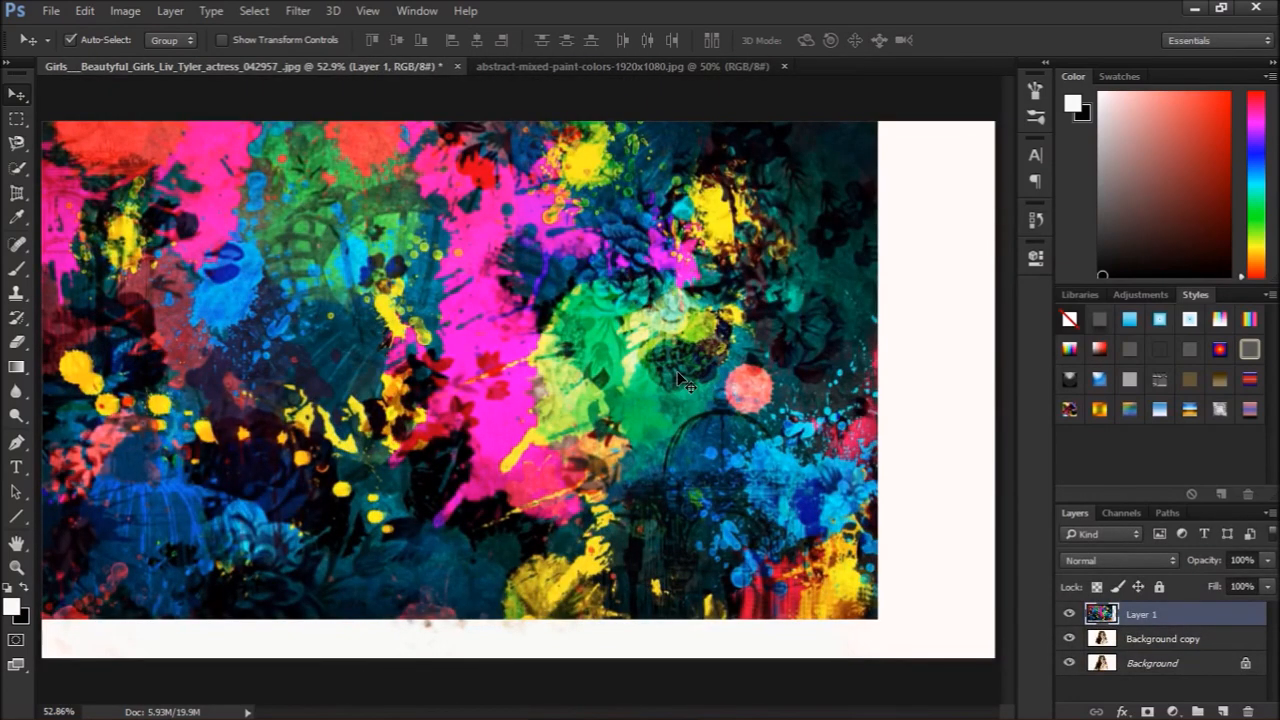
{"action": "left_click_drag", "start_coordinate": [680, 380], "coordinate": [725, 405]}
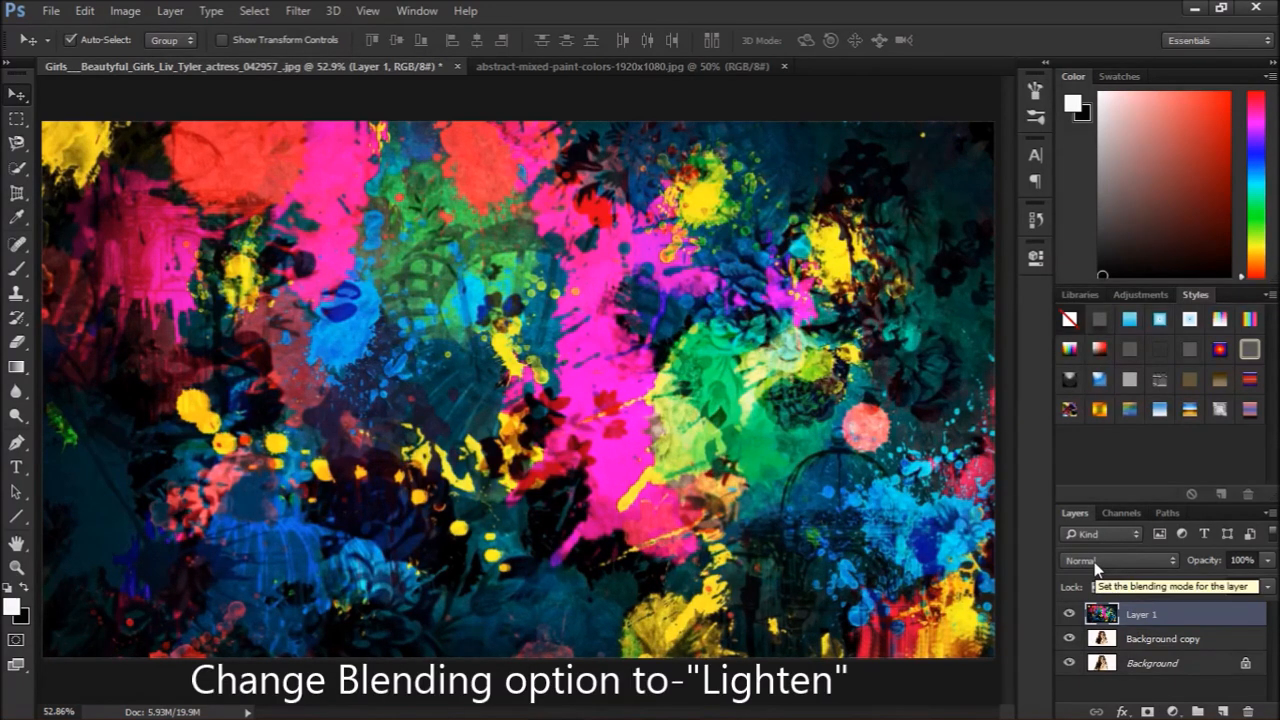
- Set Layer 1's blending mode to Lighten and nudge the splatter layer over the woman
{"action": "left_click", "coordinate": [1115, 560]}
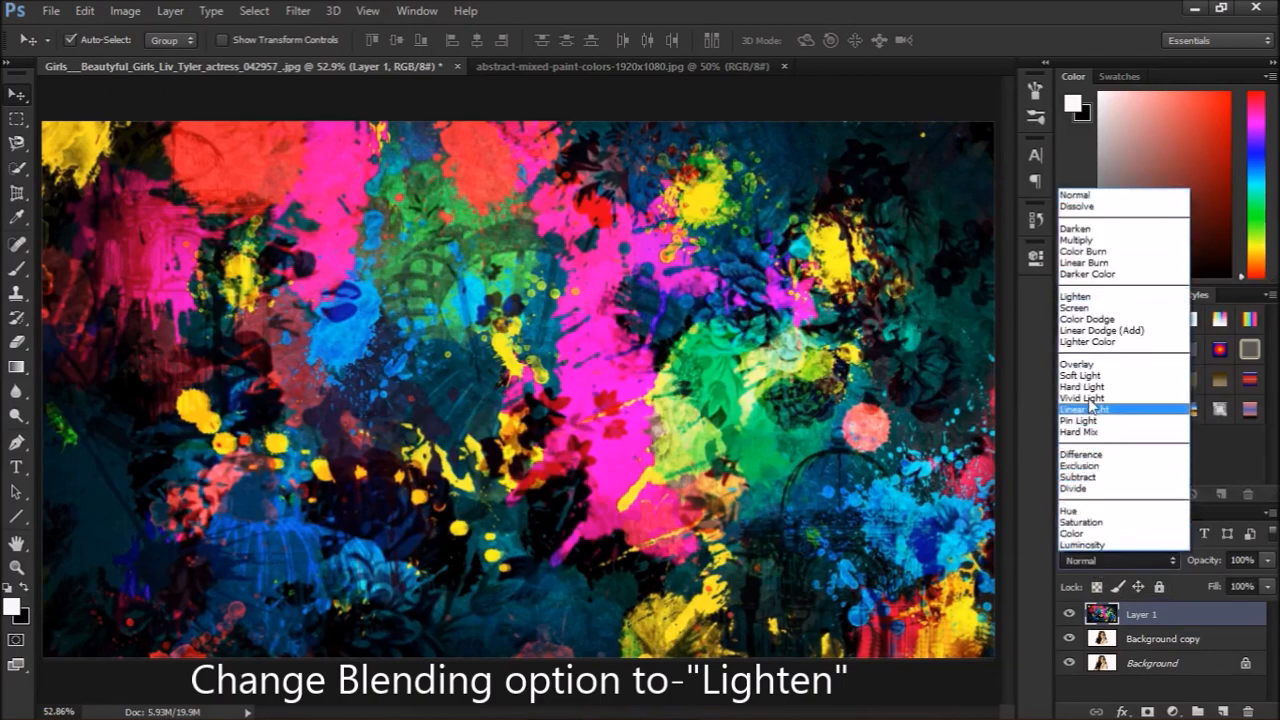
{"action": "mouse_move", "coordinate": [1075, 296]}
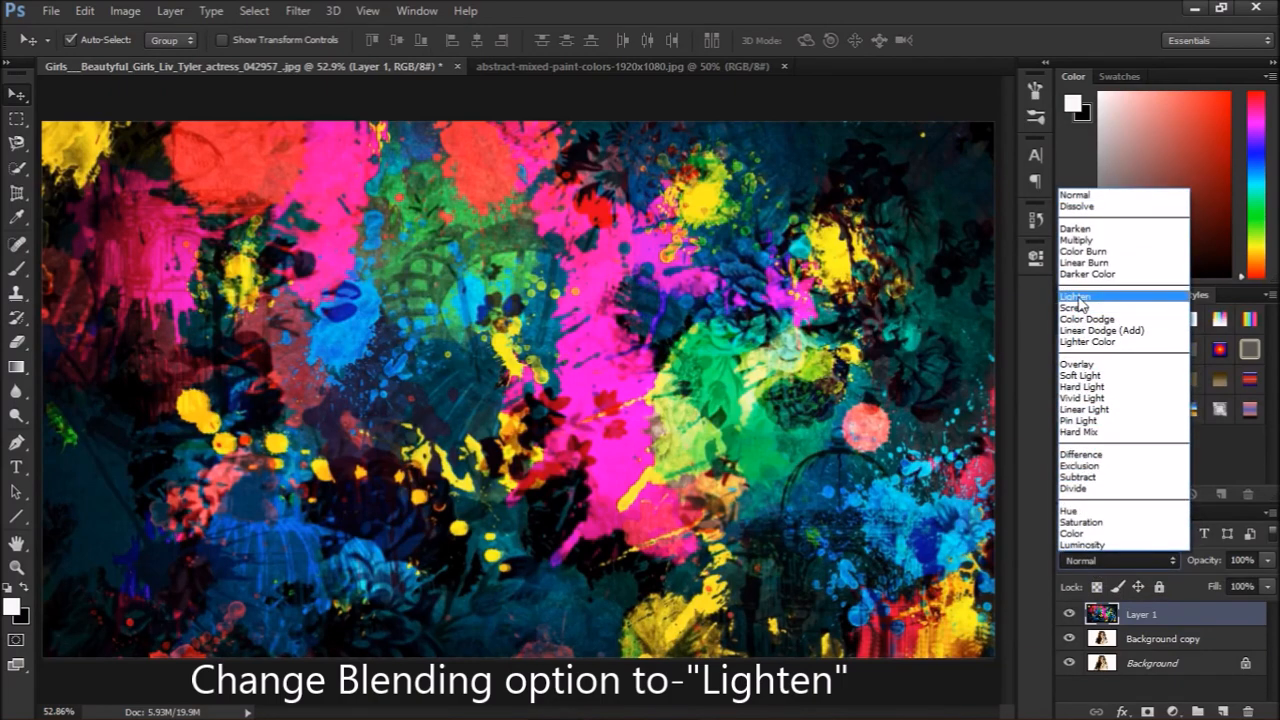
{"action": "left_click", "coordinate": [1076, 295]}
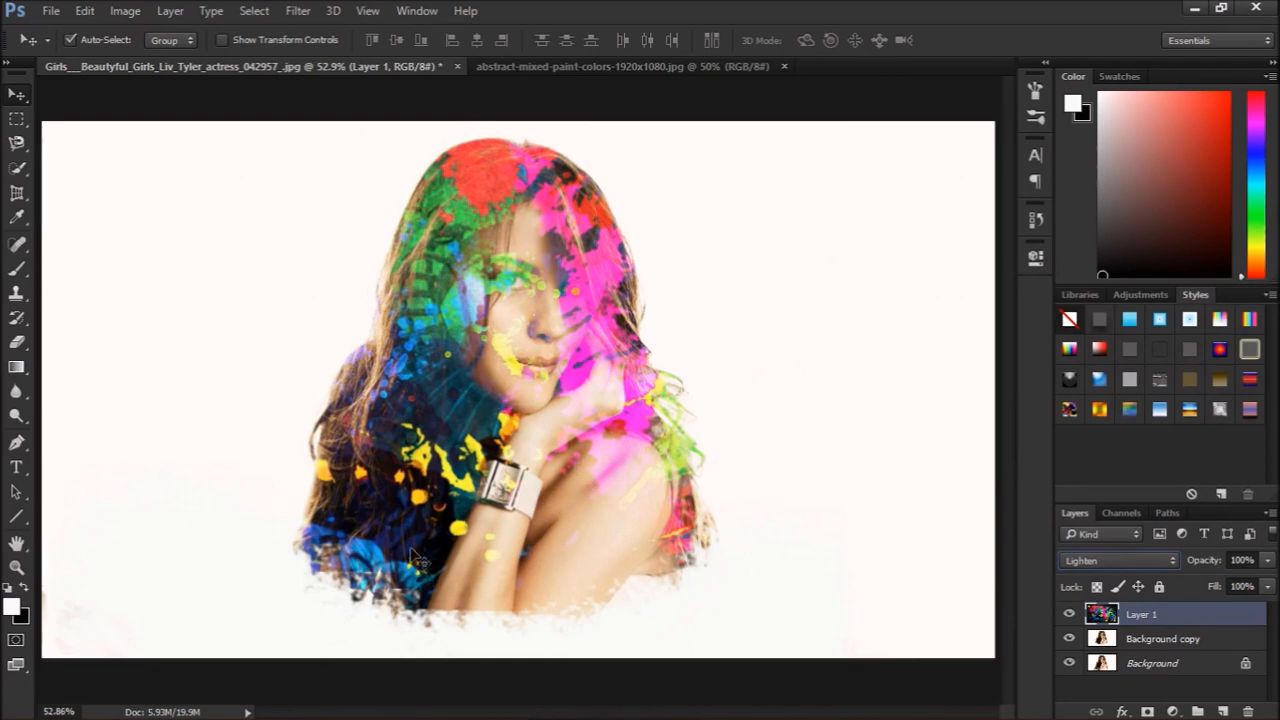
{"action": "mouse_move", "coordinate": [752, 460]}
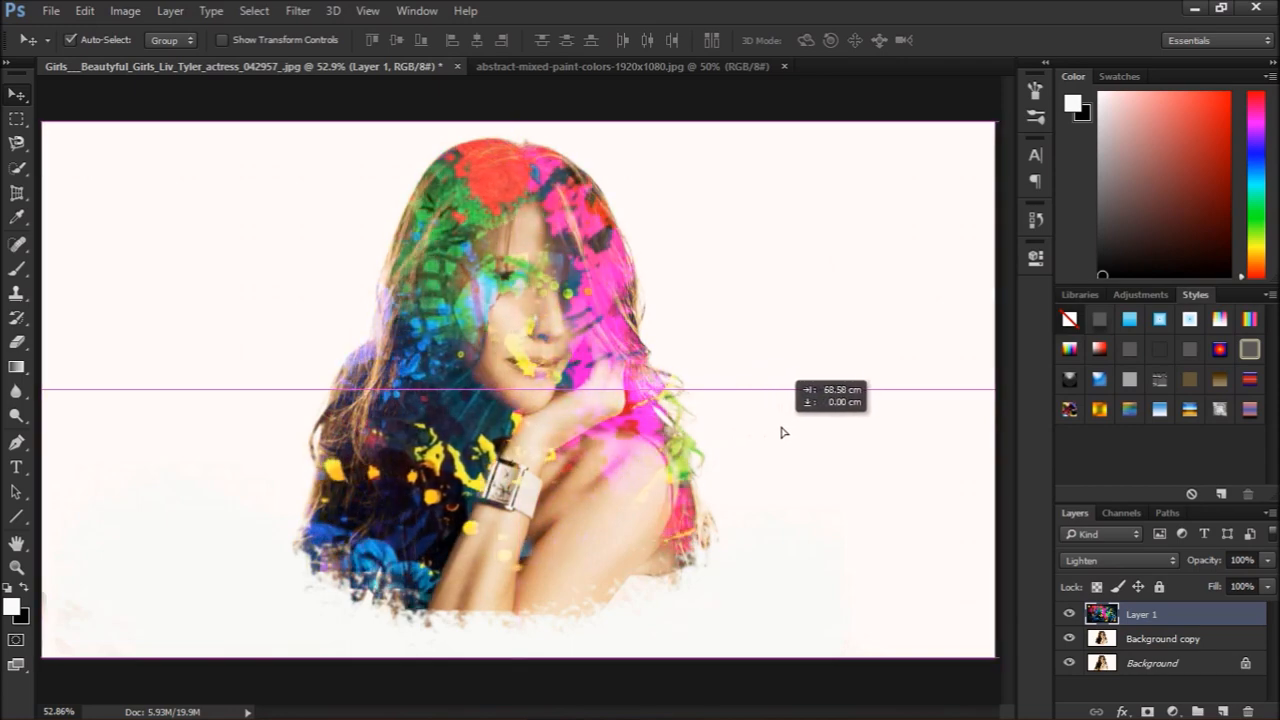
{"action": "left_click_drag", "start_coordinate": [783, 432], "coordinate": [757, 434]}
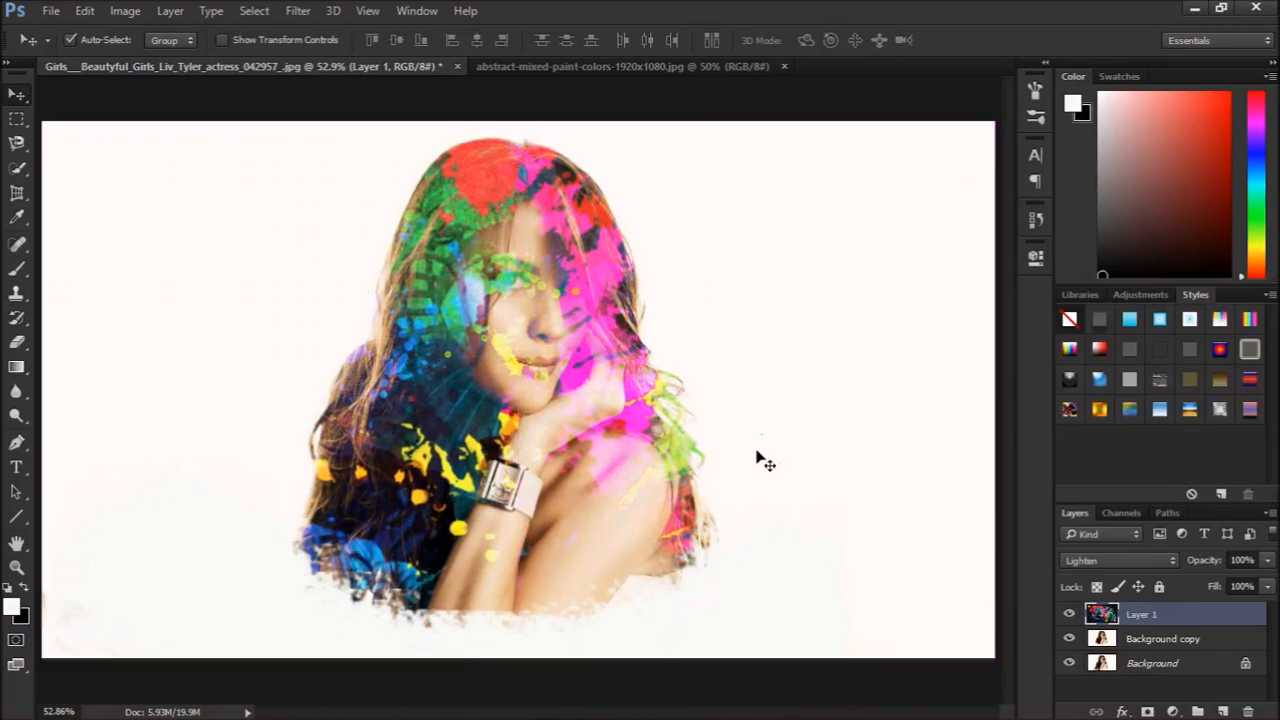
{"action": "mouse_move", "coordinate": [385, 560]}
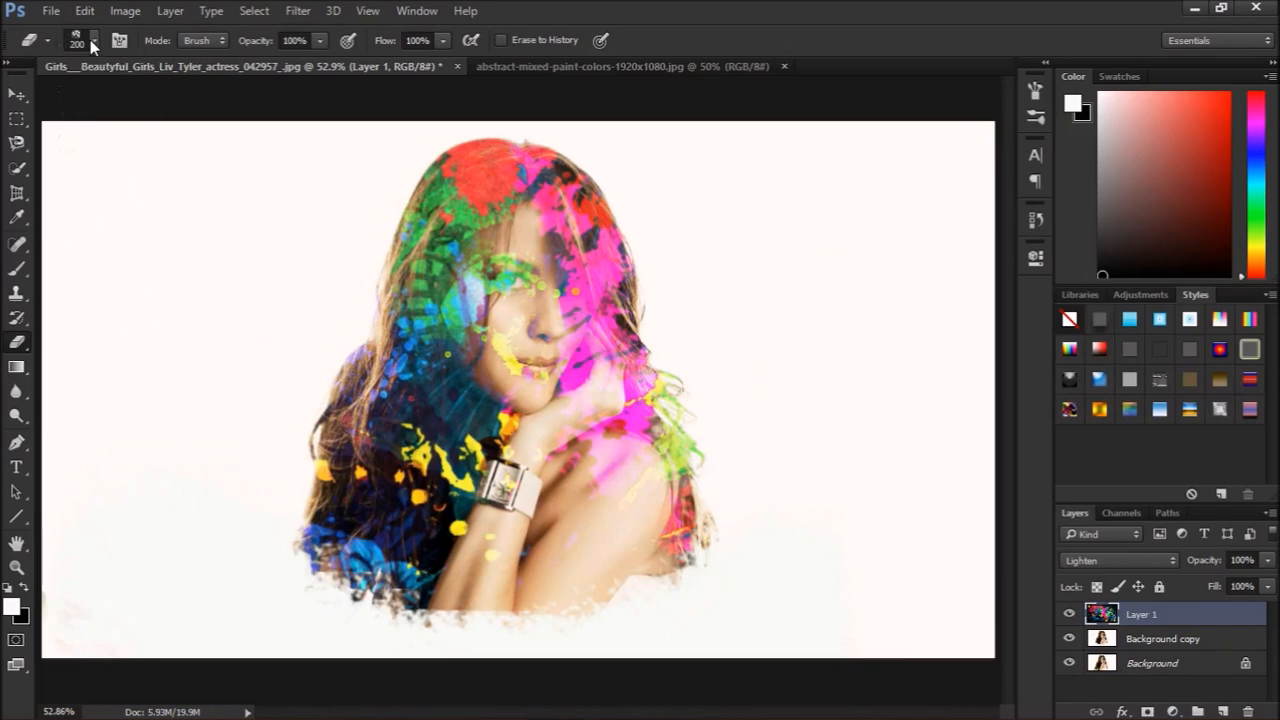
- Erase the paint splatters from the woman's face on Layer 1 with a large textured brush
{"action": "left_click", "coordinate": [93, 40]}
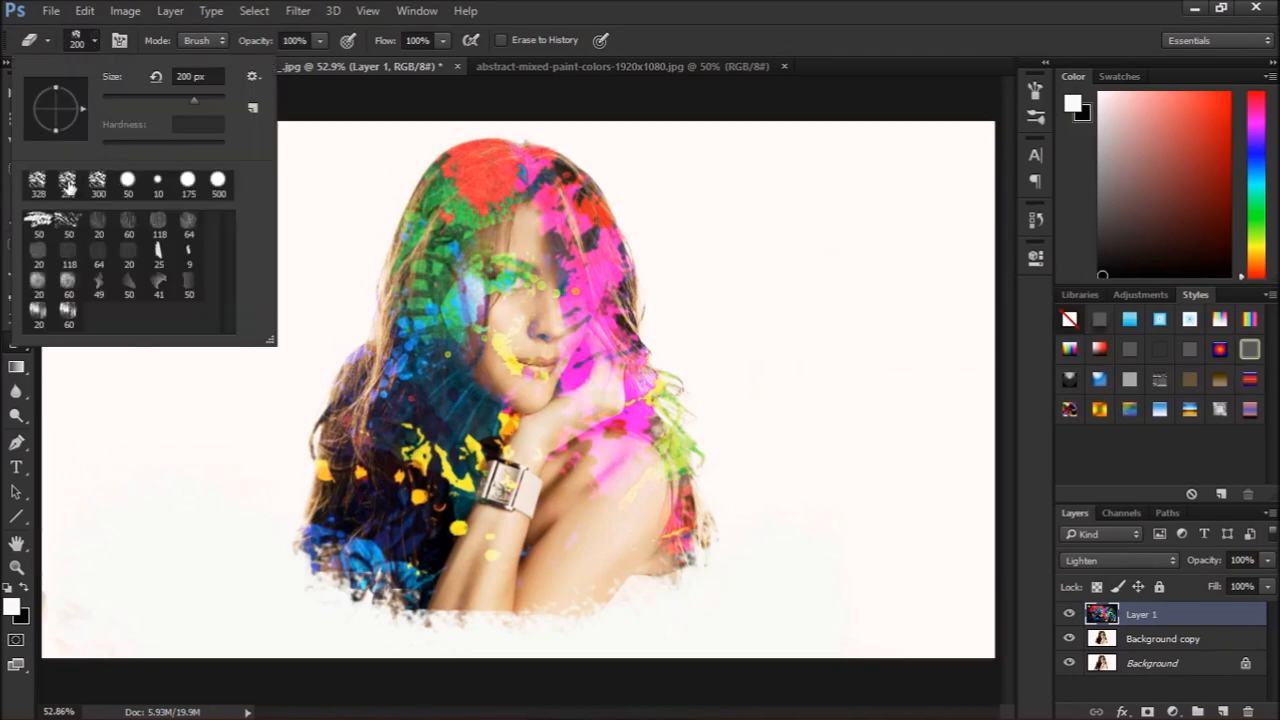
{"action": "left_click", "coordinate": [67, 180]}
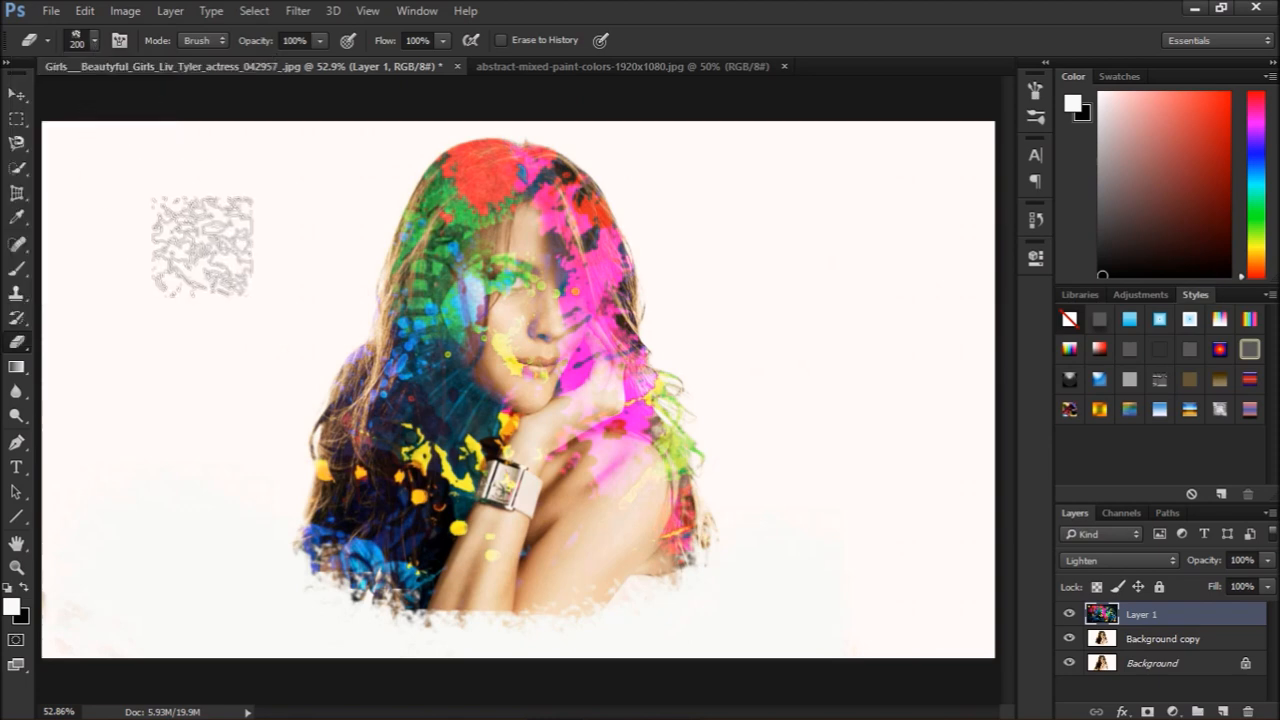
{"action": "left_click_drag", "start_coordinate": [200, 245], "coordinate": [530, 325]}
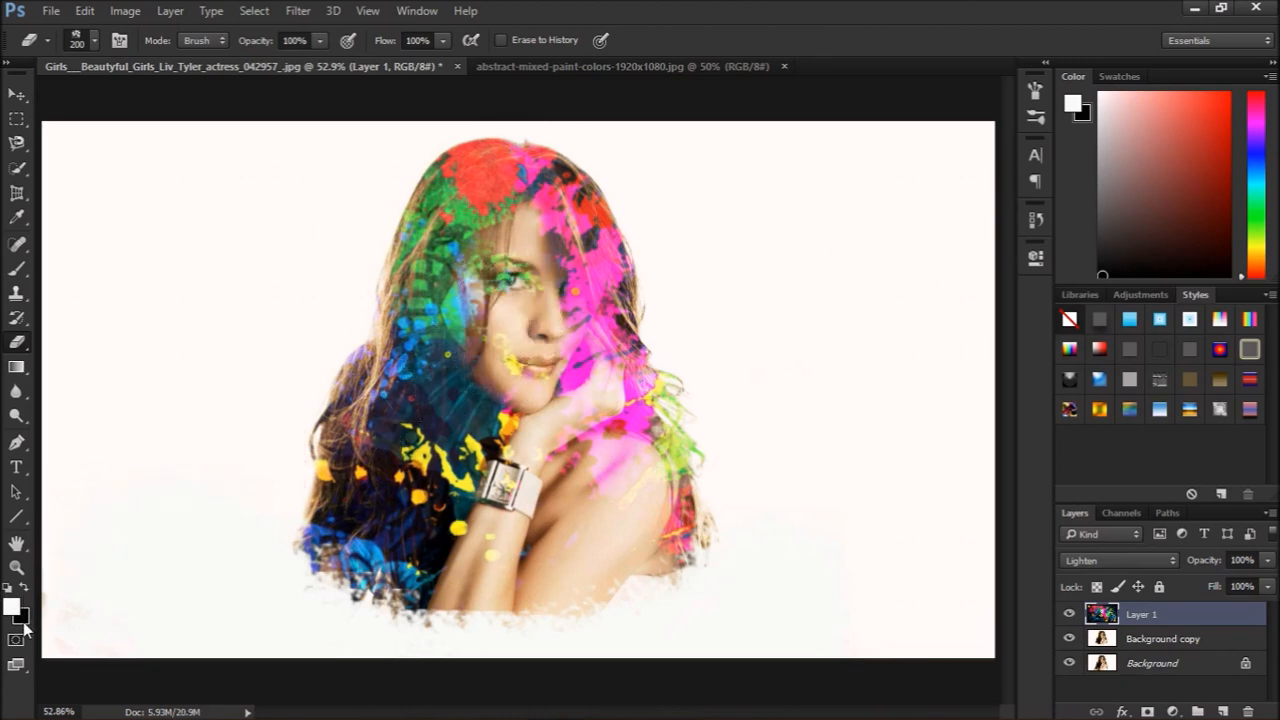
{"action": "left_click", "coordinate": [14, 607]}
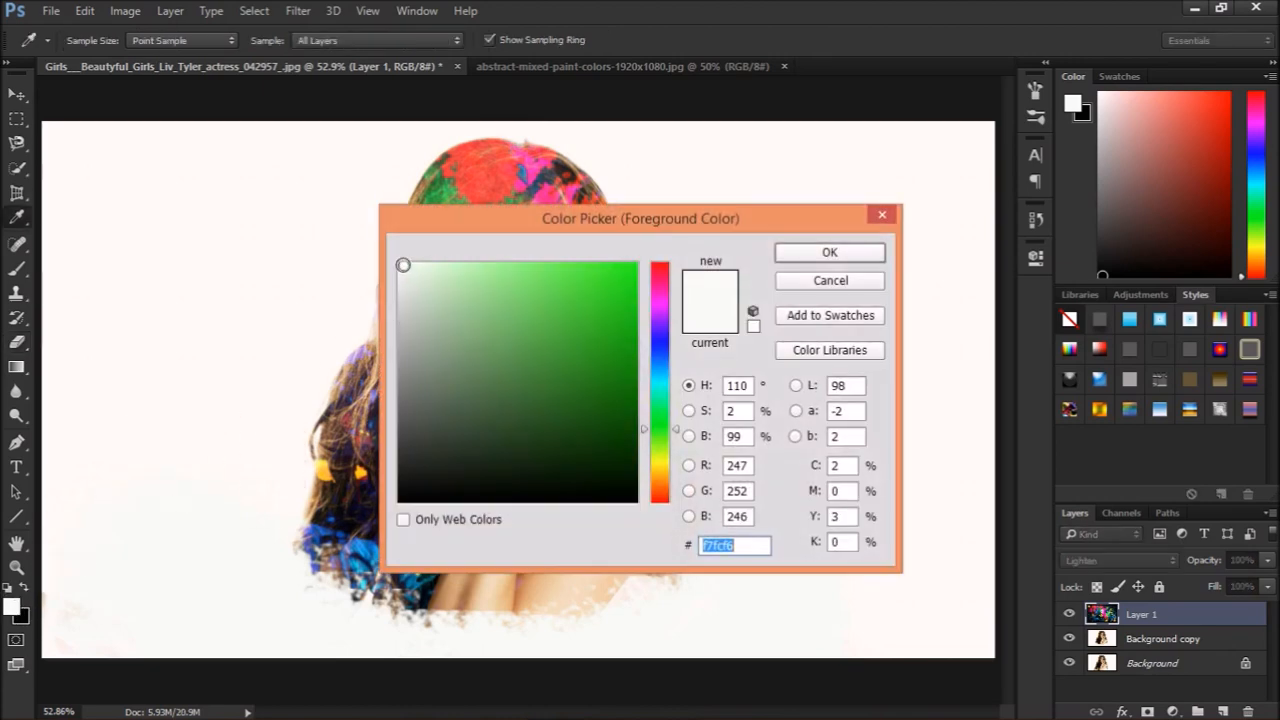
{"action": "left_click", "coordinate": [829, 252]}
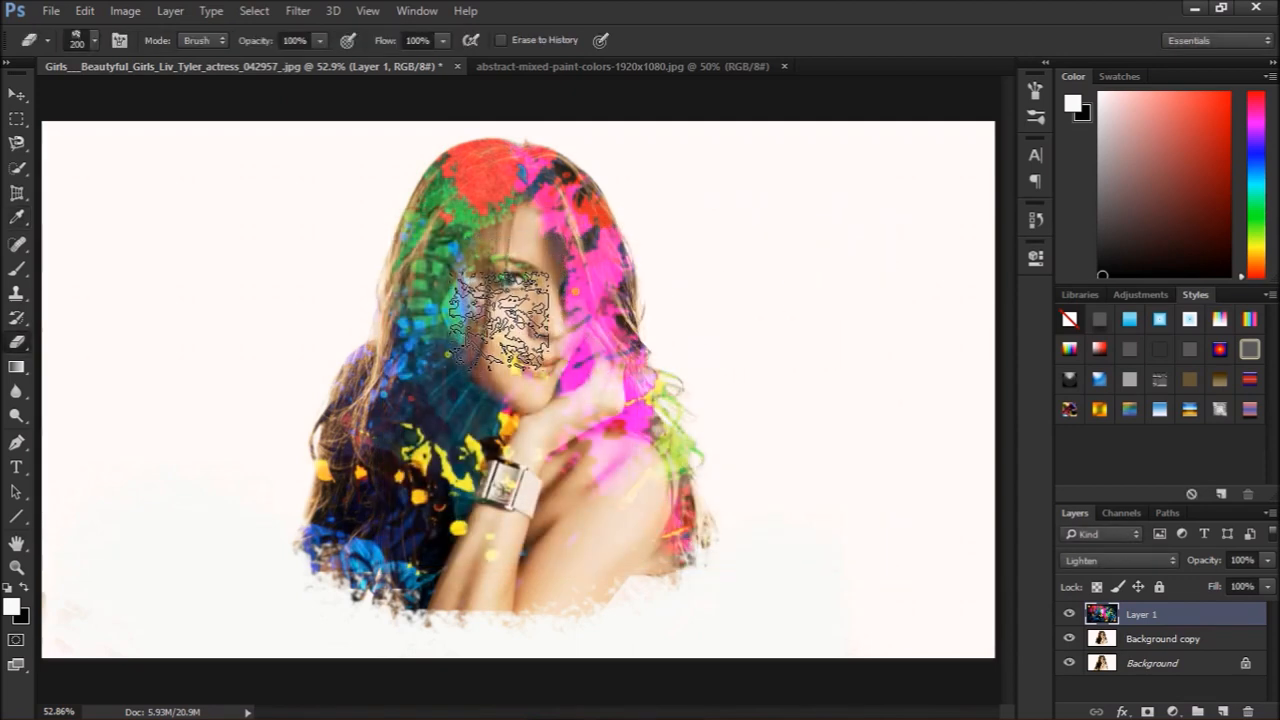
{"action": "left_click_drag", "start_coordinate": [505, 320], "coordinate": [515, 250]}
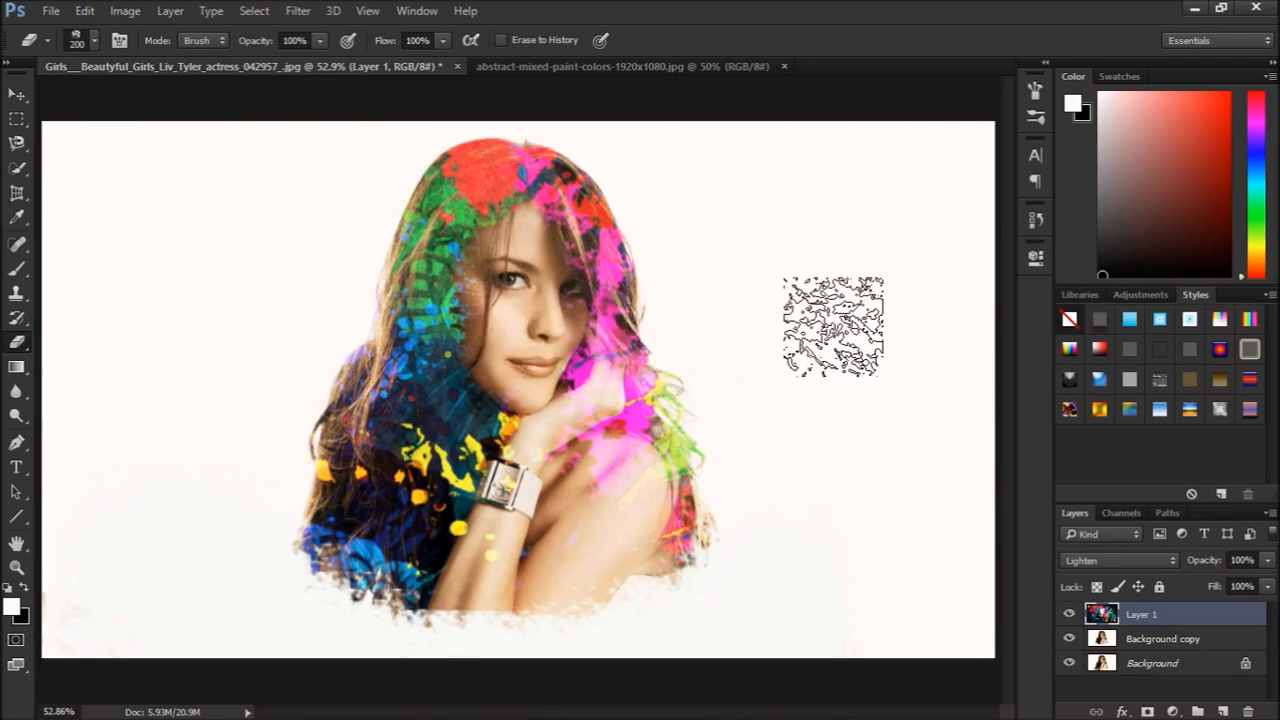
{"action": "left_click_drag", "start_coordinate": [830, 325], "coordinate": [130, 170]}
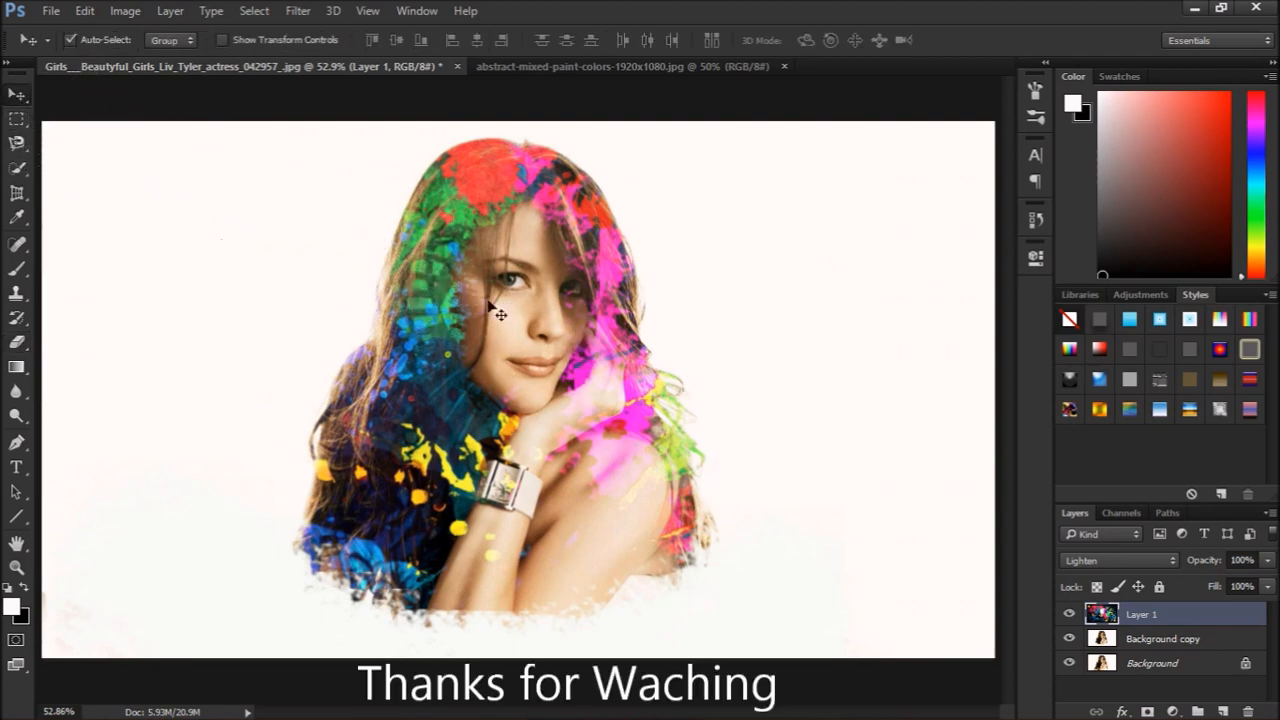
{"action": "mouse_move", "coordinate": [713, 563]}
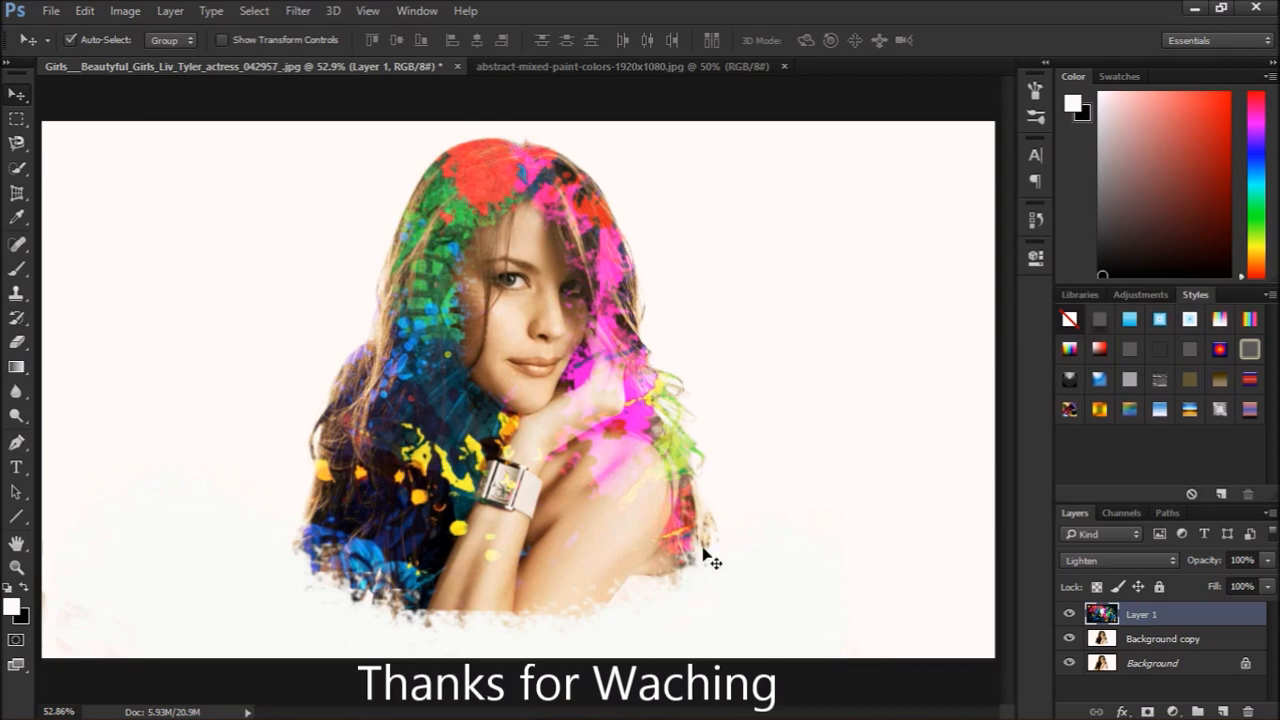
{"action": "mouse_move", "coordinate": [614, 443]}
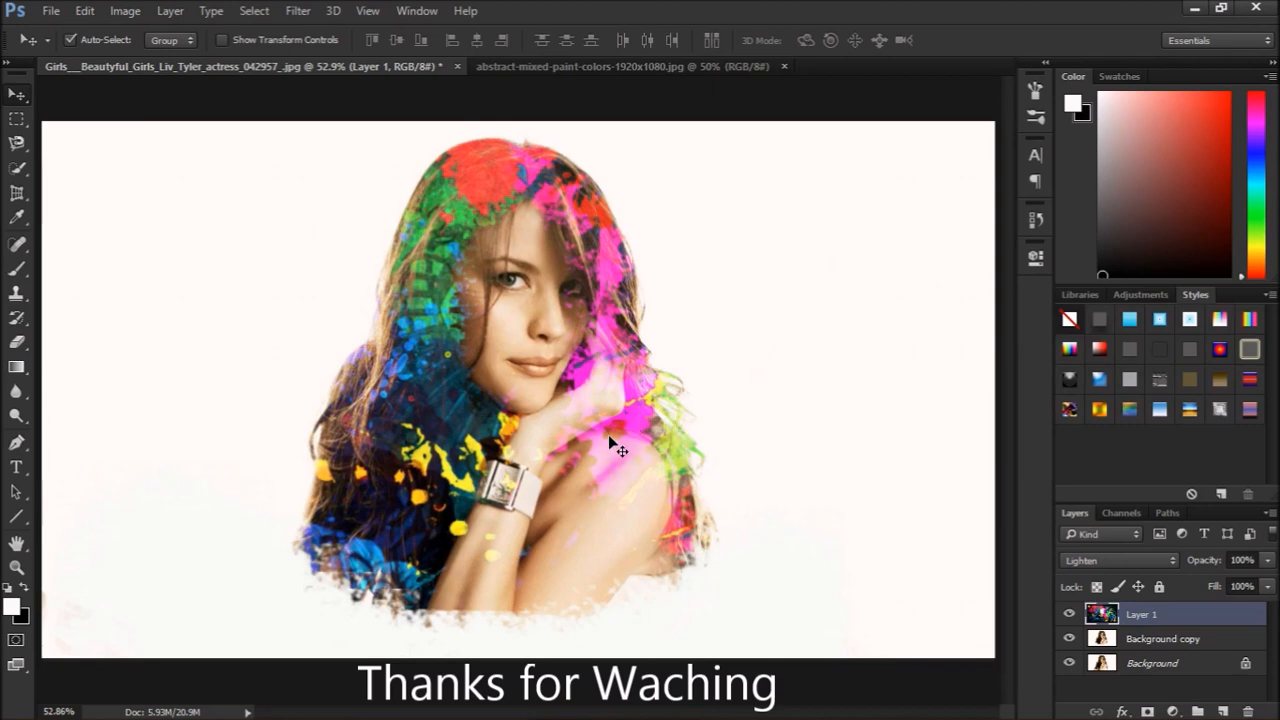
{"action": "mouse_move", "coordinate": [607, 490]}
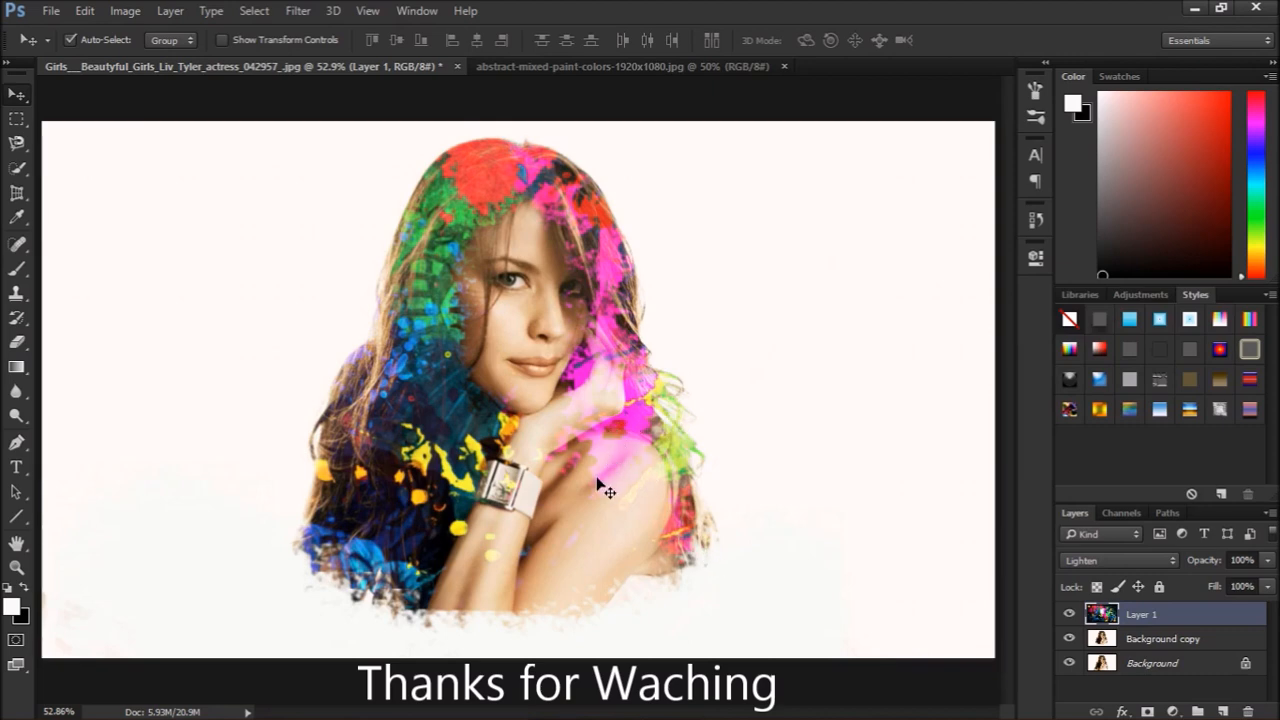